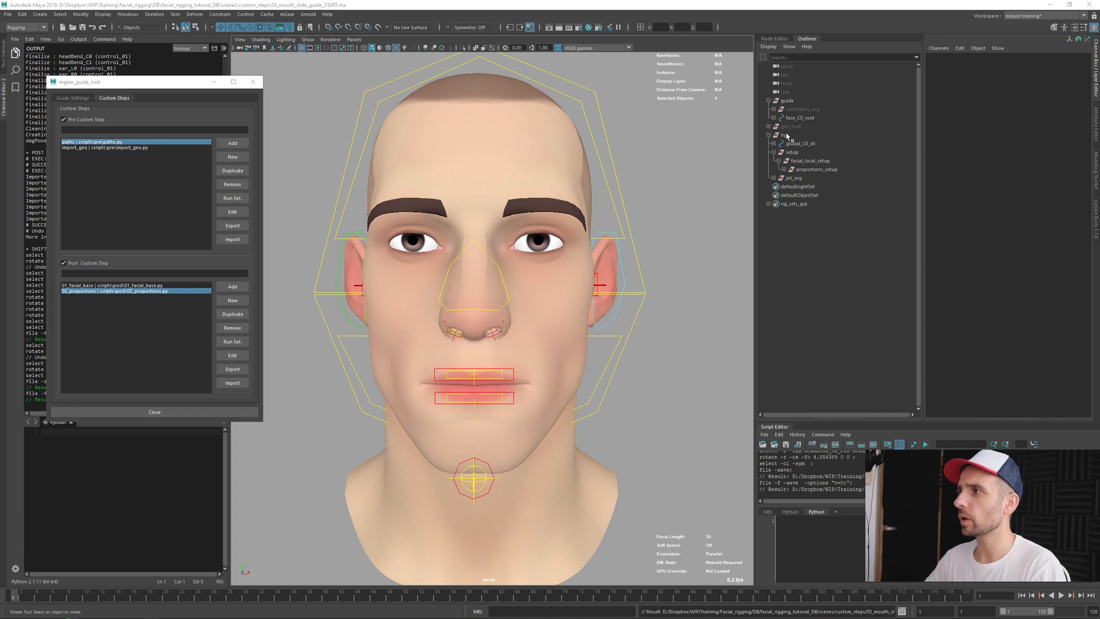
Step: Select the built rig group in the Outliner for removal
click(783, 135)
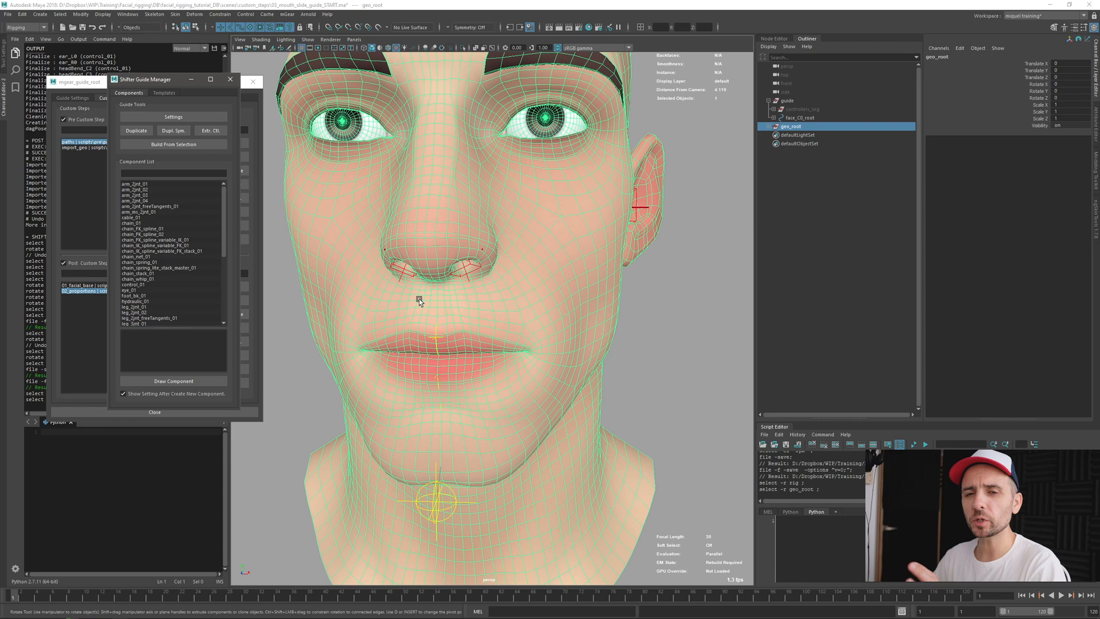
mouse_move(792, 104)
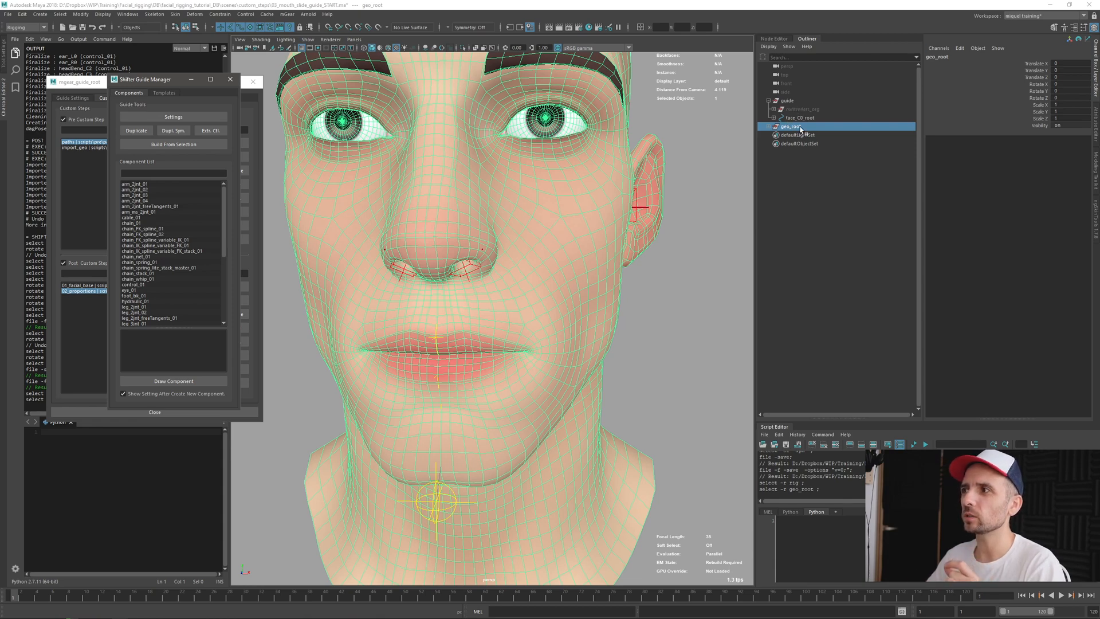
Step: Choose where the new control_01 component attaches on the face guide
click(803, 117)
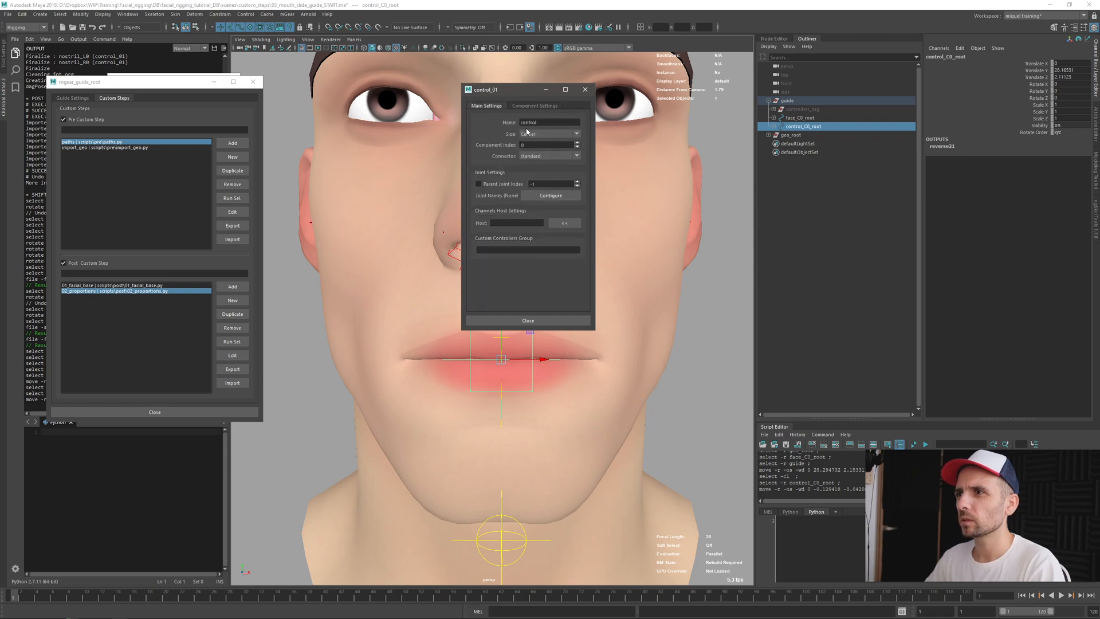
Step: Name the component mouthSlide and enable Joint with Mirror Behaviour L and R
text(mouthSlide)
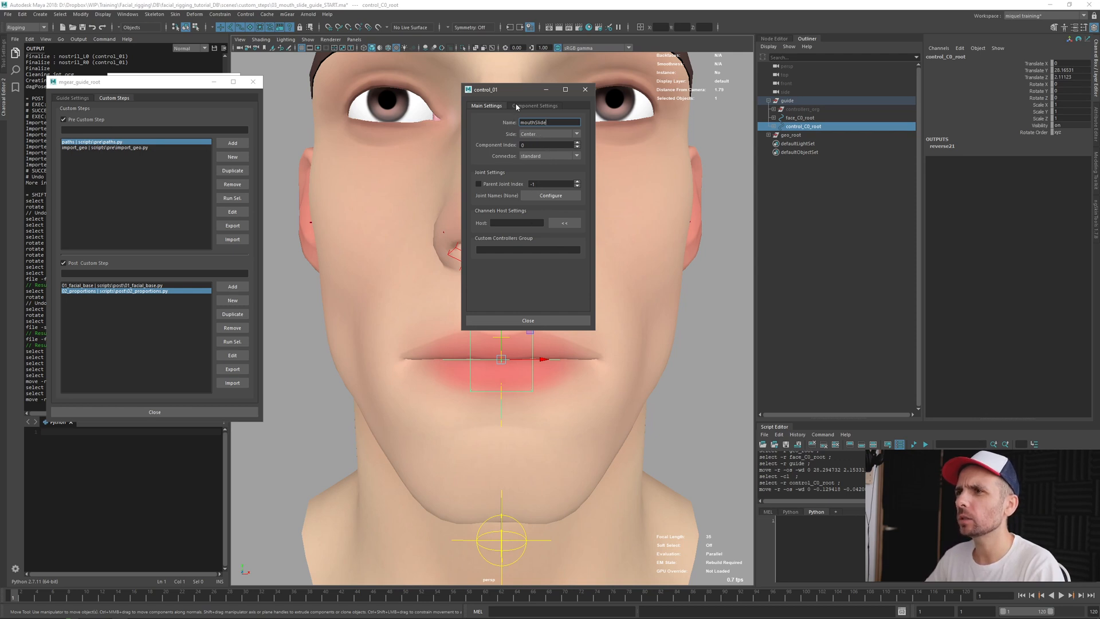
click(535, 106)
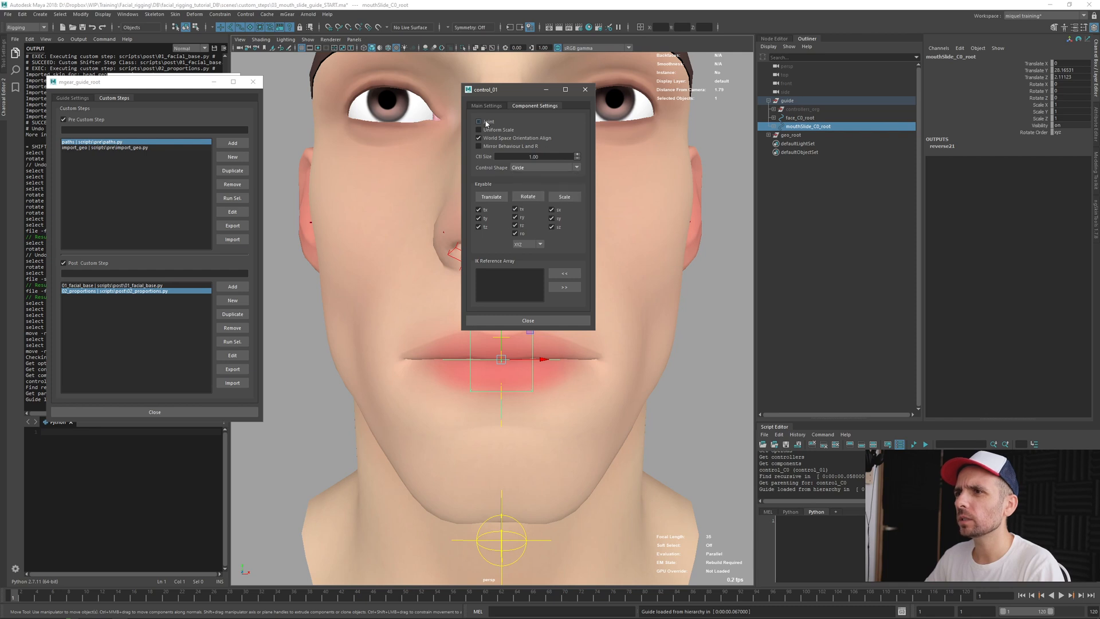
click(479, 121)
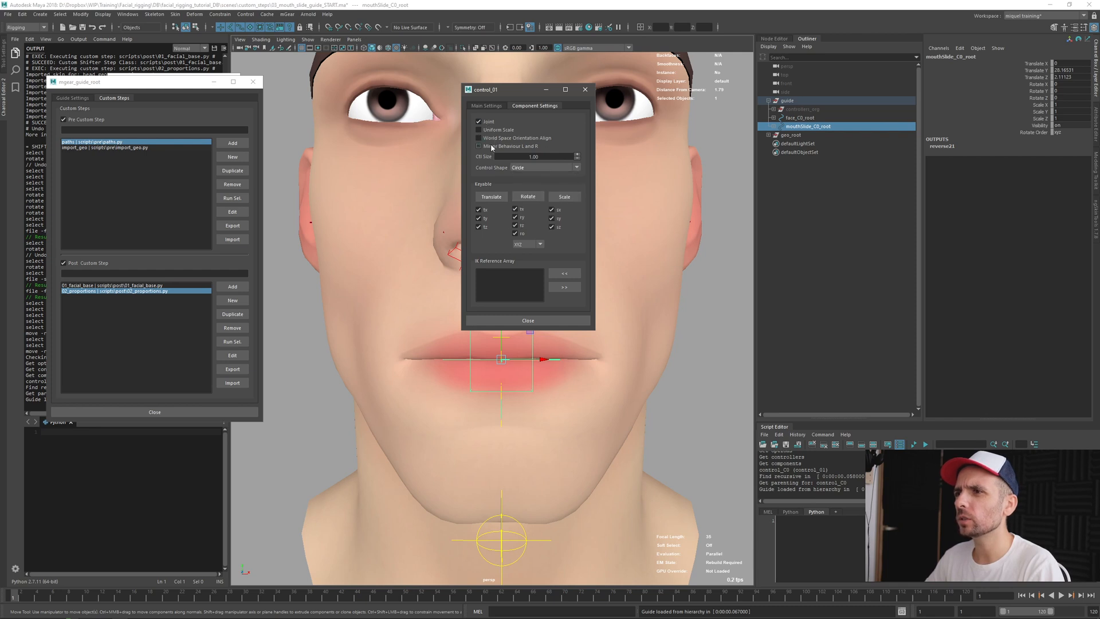
mouse_move(492, 146)
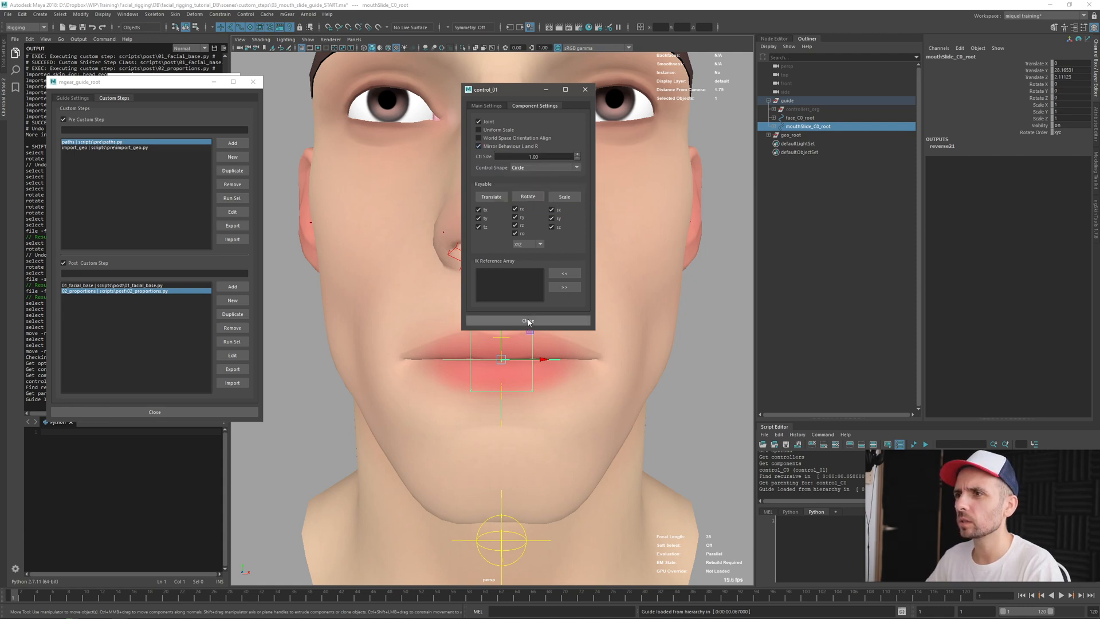
click(486, 106)
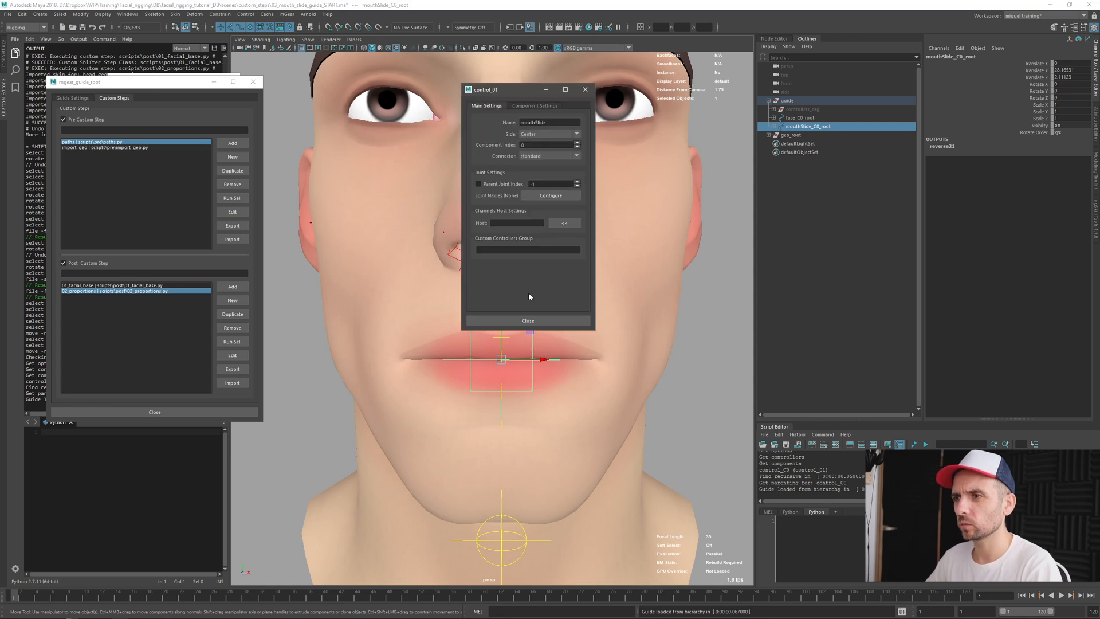
click(534, 106)
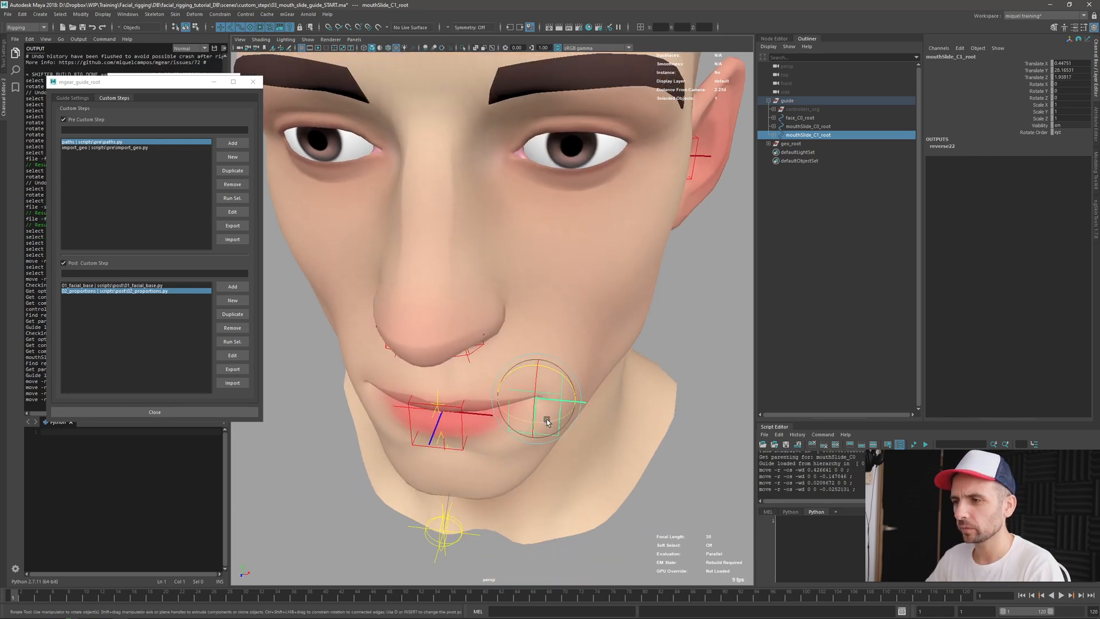
Step: Move and rotate the new component to the left mouth corner, following the lips
drag(551, 420, 569, 407)
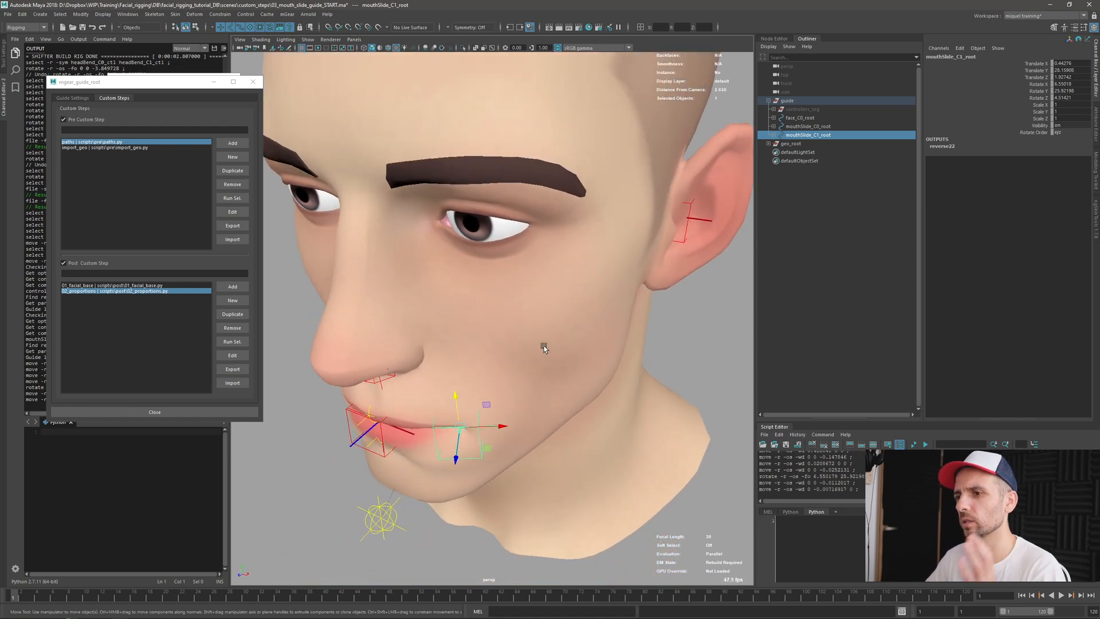
drag(544, 349, 482, 411)
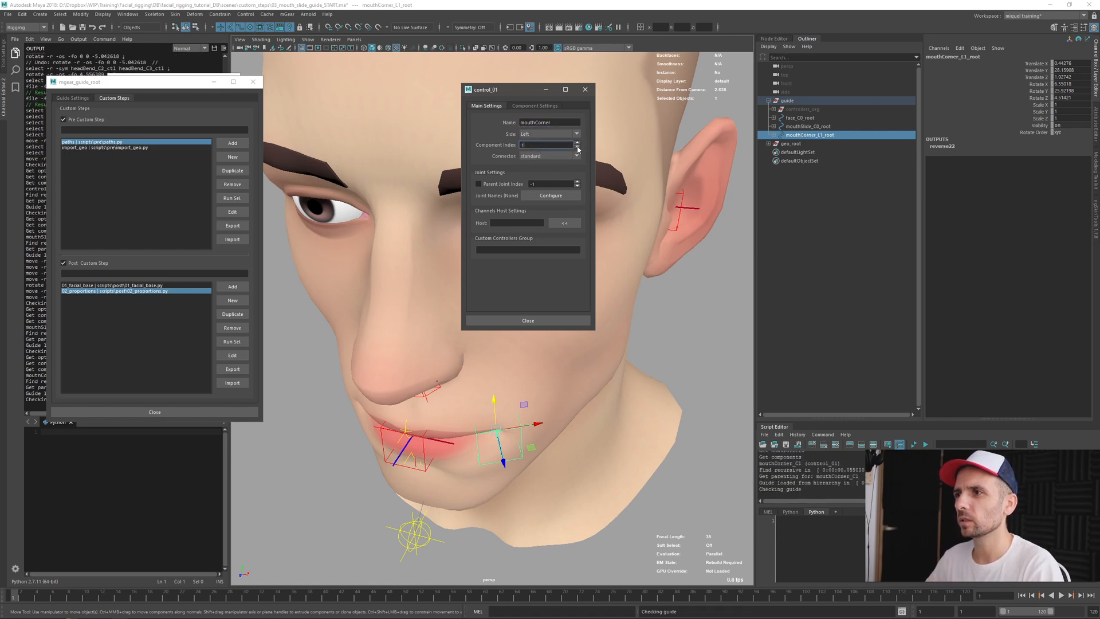
Step: Set the mouthCorner component's Component Index to 0
click(535, 105)
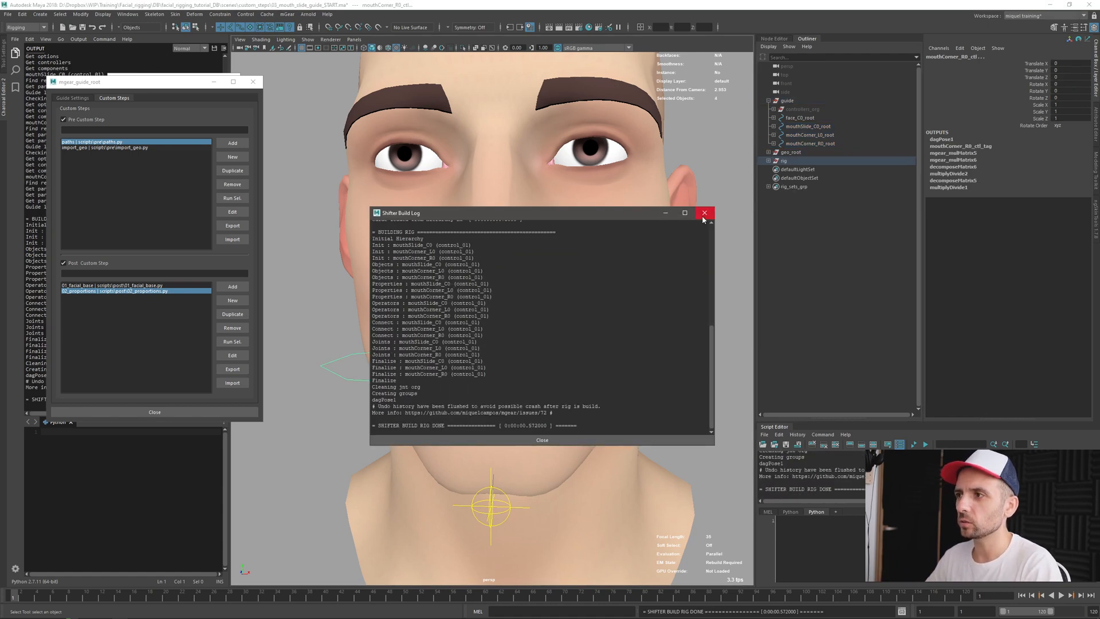
Step: Close the Shifter Build Log window
click(705, 213)
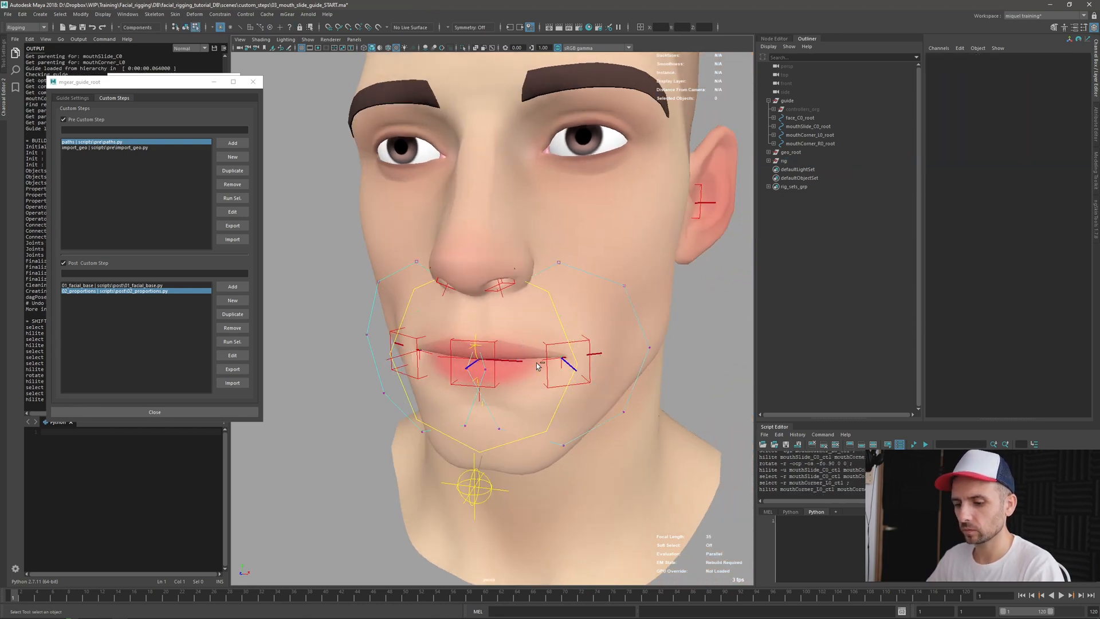
Step: Scale the mouthCorner control CVs down to hug the lip corner
click(395, 344)
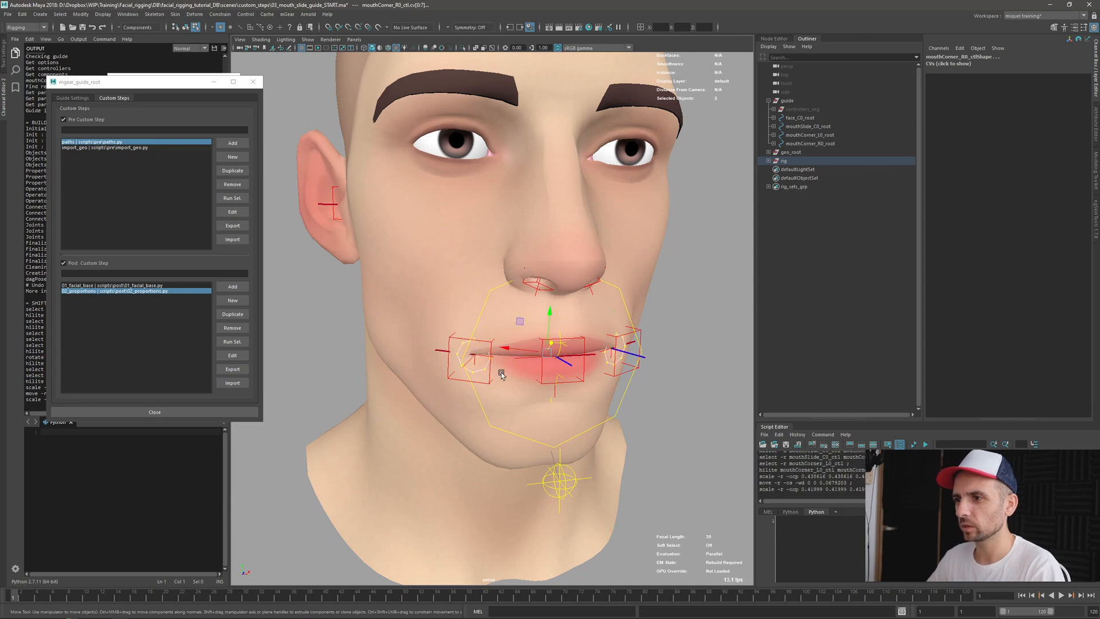
drag(502, 371, 536, 403)
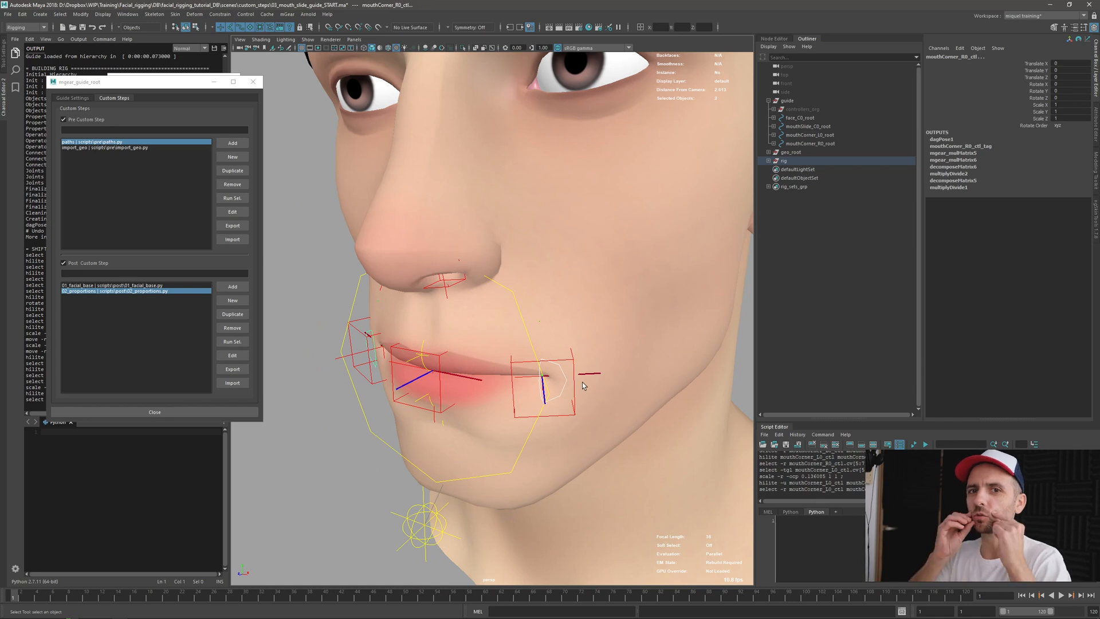
mouse_move(552, 390)
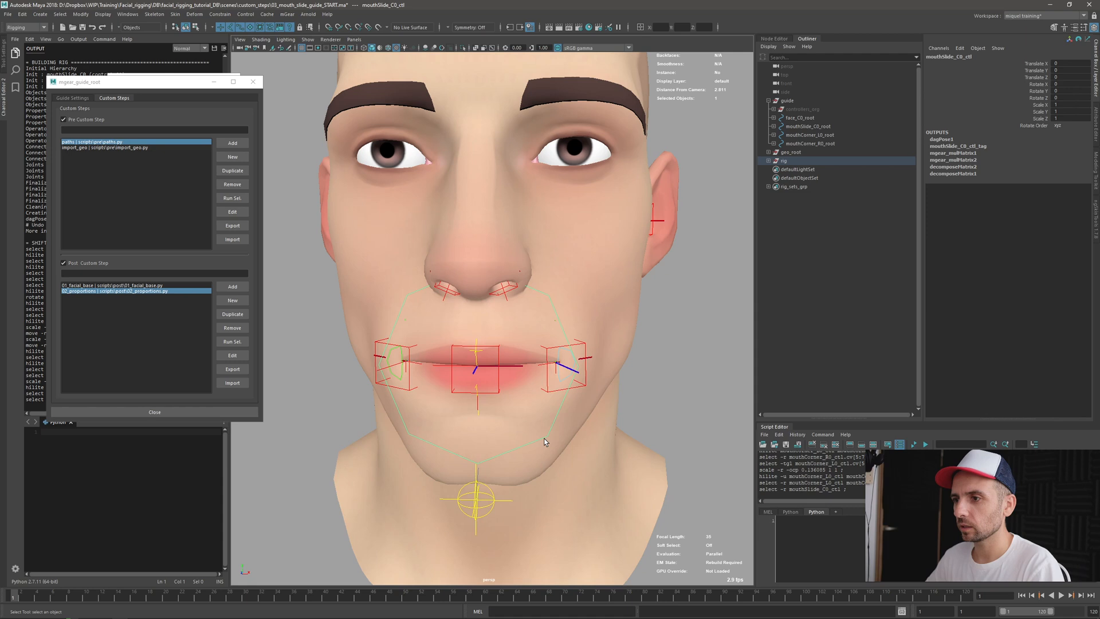
Step: Select the mouthSlide_C0_ctl curve points for reshaping around the lips
click(475, 364)
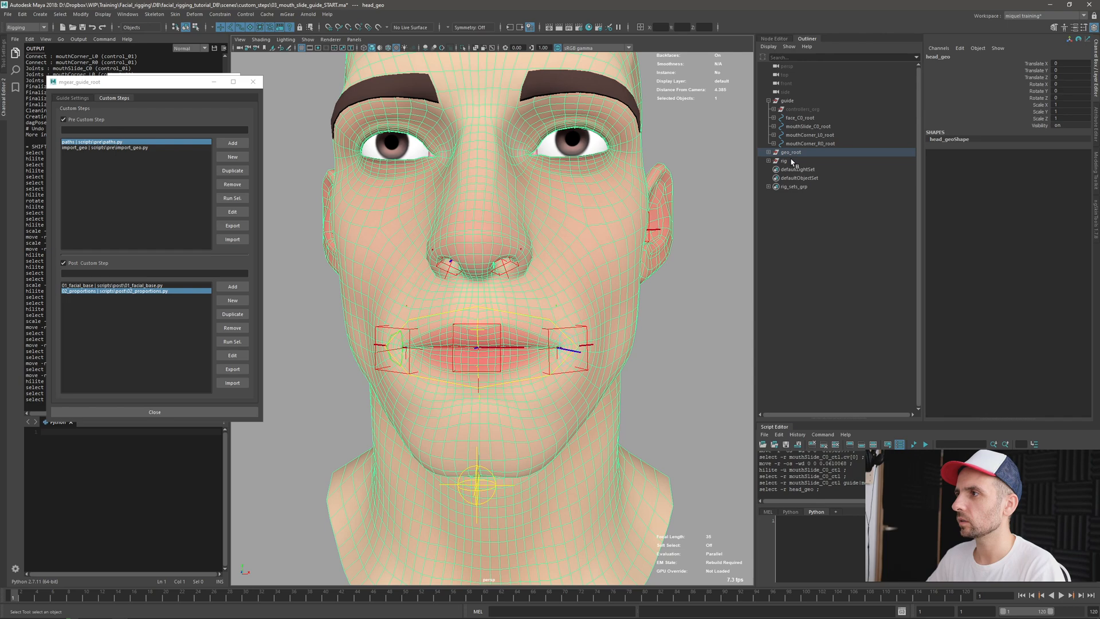
Step: Select the rig group before reopening the Shifter Guide Manager
click(784, 161)
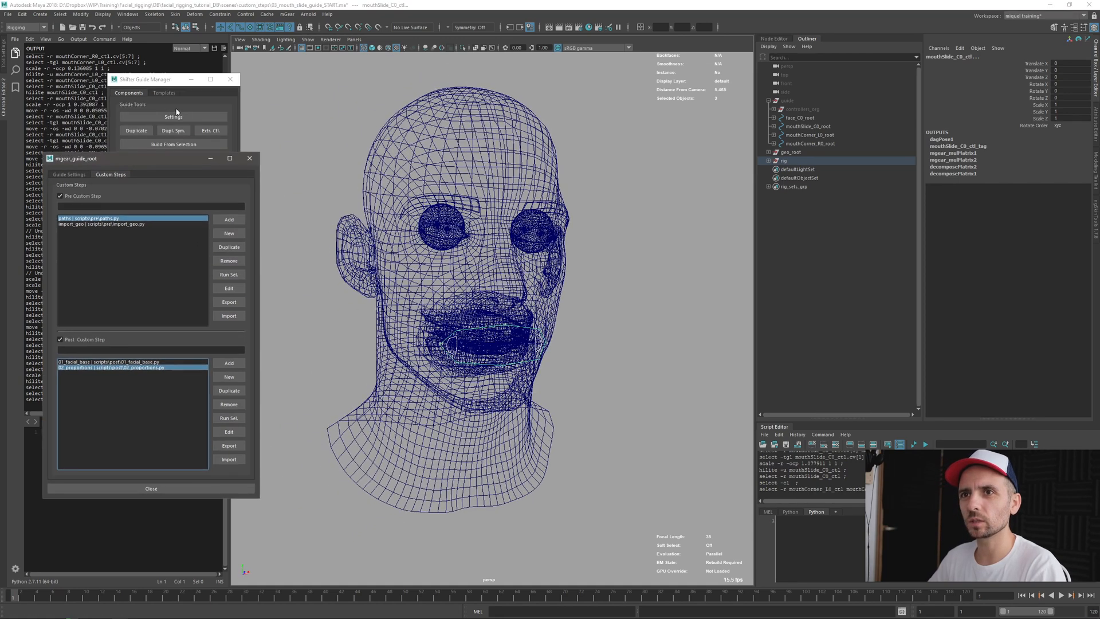
Step: Extract the reshaped control curves into the guide, then select the rig group
click(242, 117)
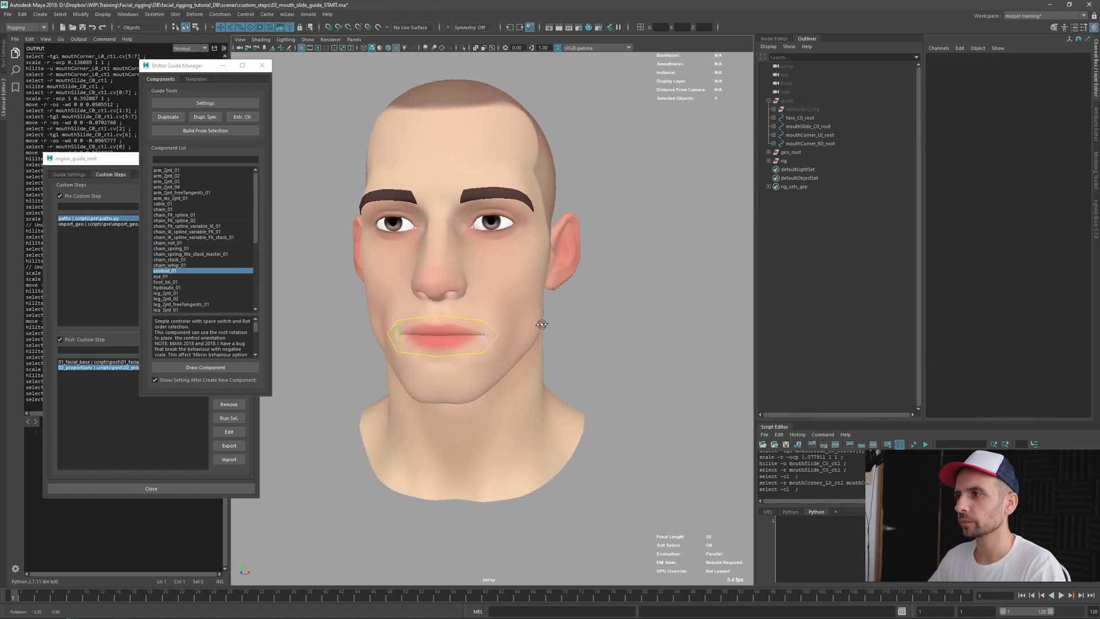
click(784, 161)
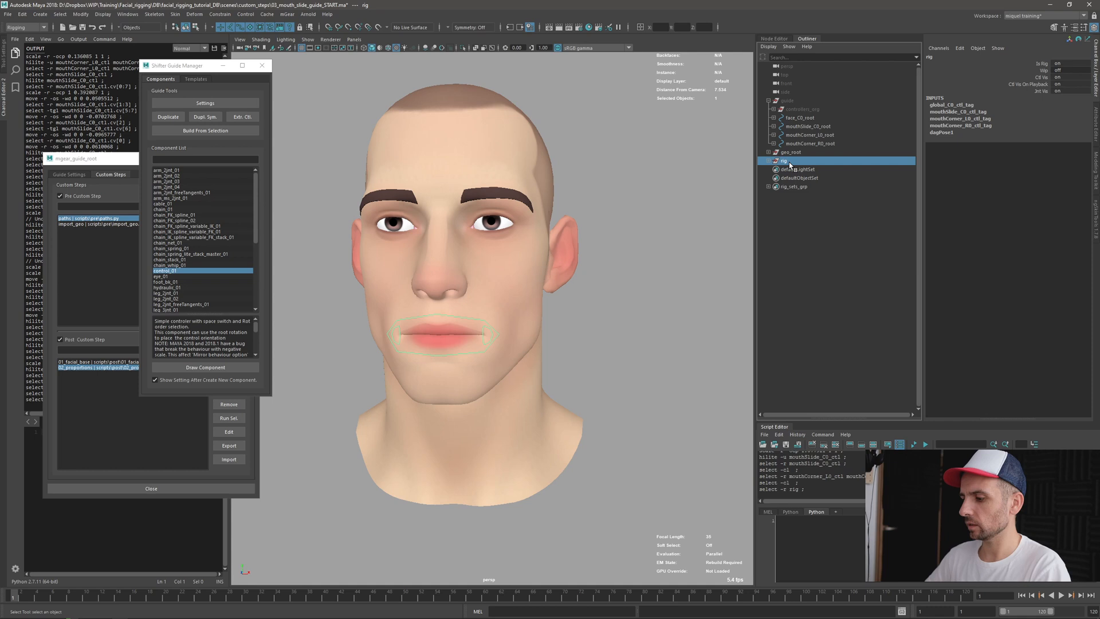